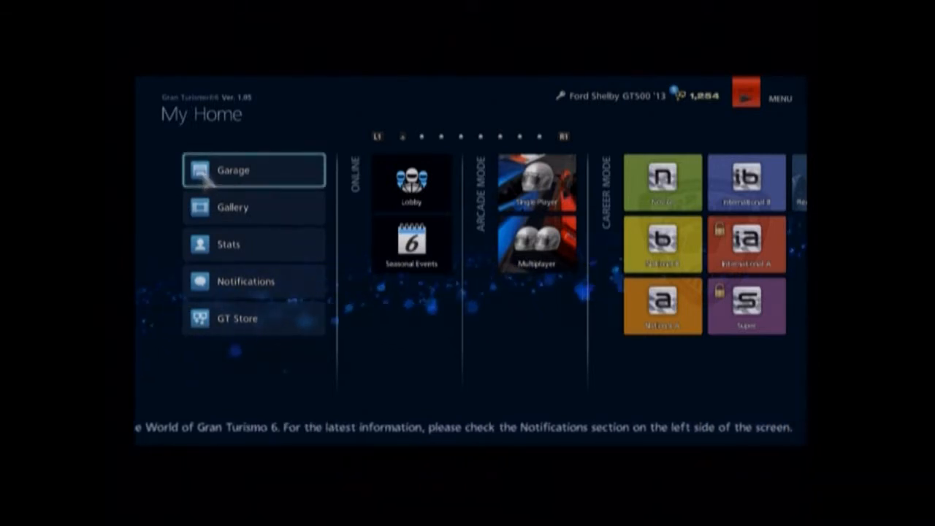
# Fit Sports: Hard tires front and rear on the Ford Shelby GT500 '13 via the Garage
pyautogui.click(254, 170)
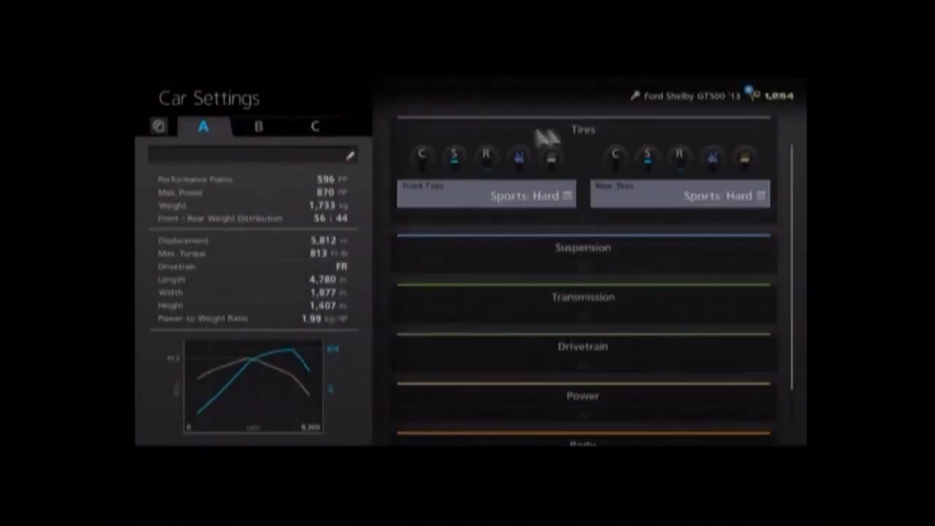
# Return to the Garage and start a Test Drive to reach Course Selection
pyautogui.click(486, 195)
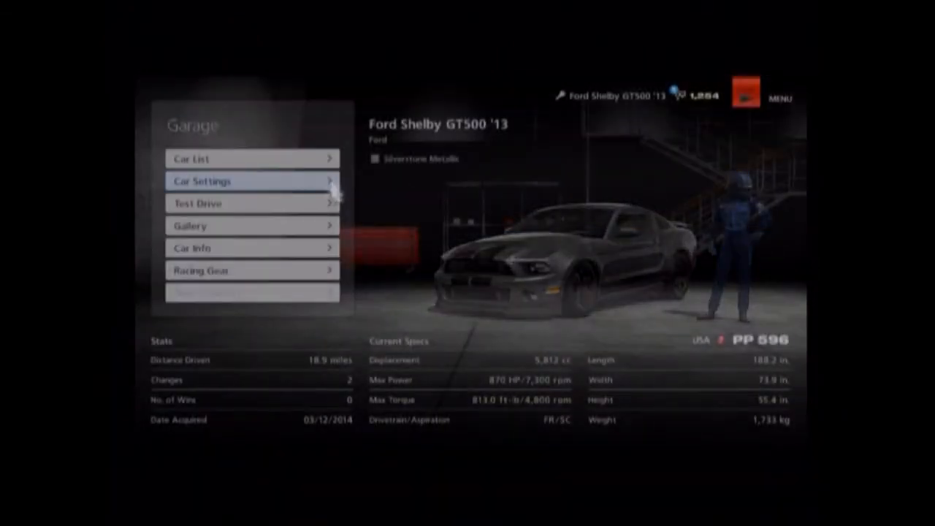
pyautogui.click(197, 203)
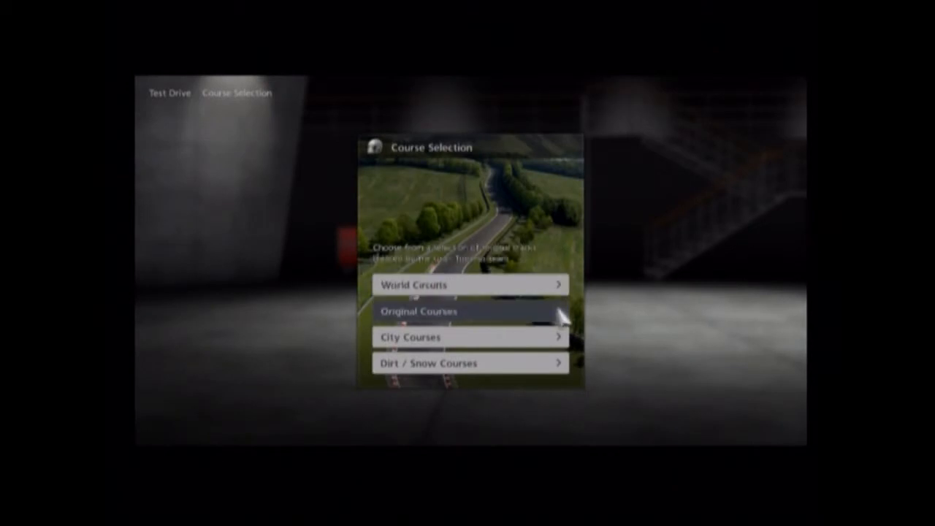
# Choose Tokyo R246 from the City Courses for the free-run test drive
pyautogui.click(471, 312)
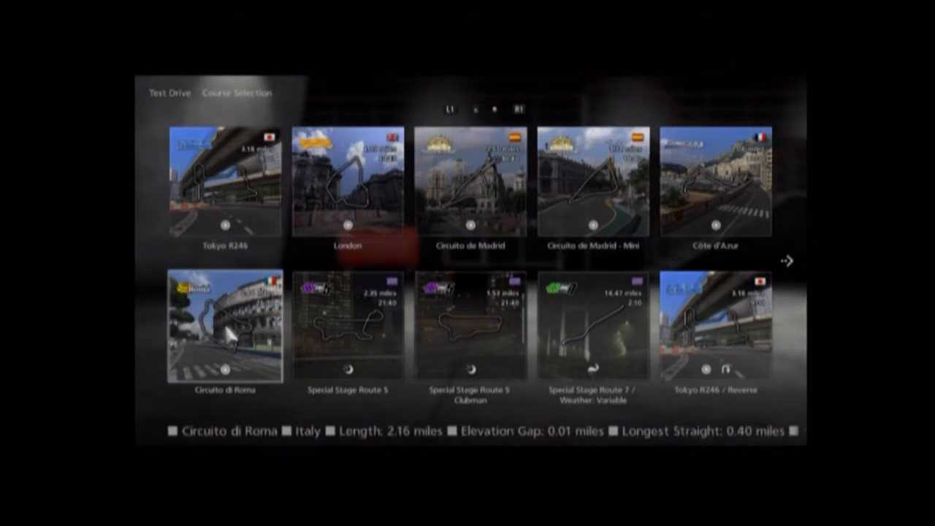
pyautogui.click(225, 182)
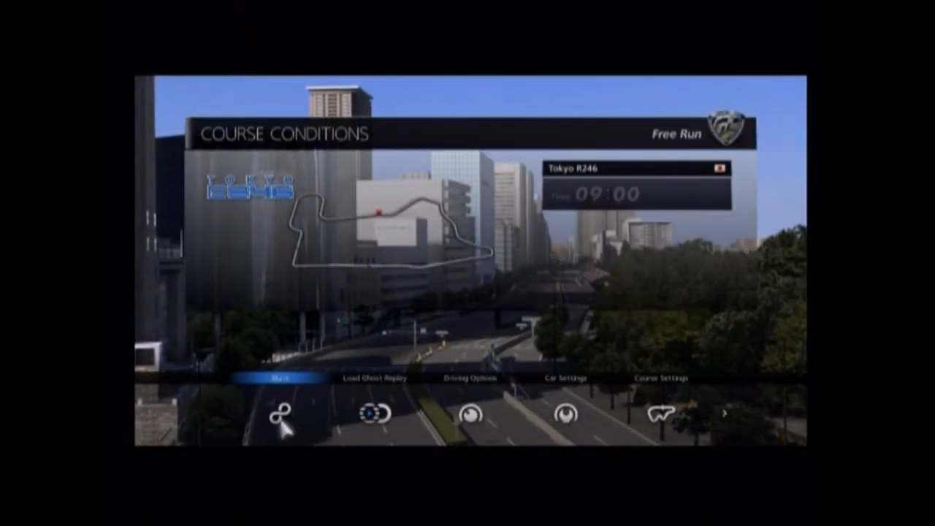
# Review driving aids (traction control 0, ASM off, ABS 1) and confirm with Done
pyautogui.click(469, 378)
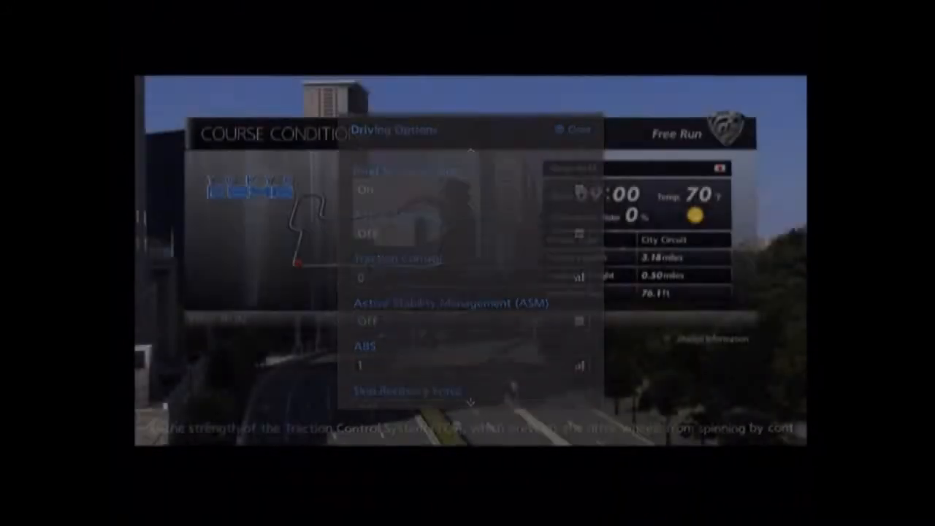
pyautogui.click(577, 129)
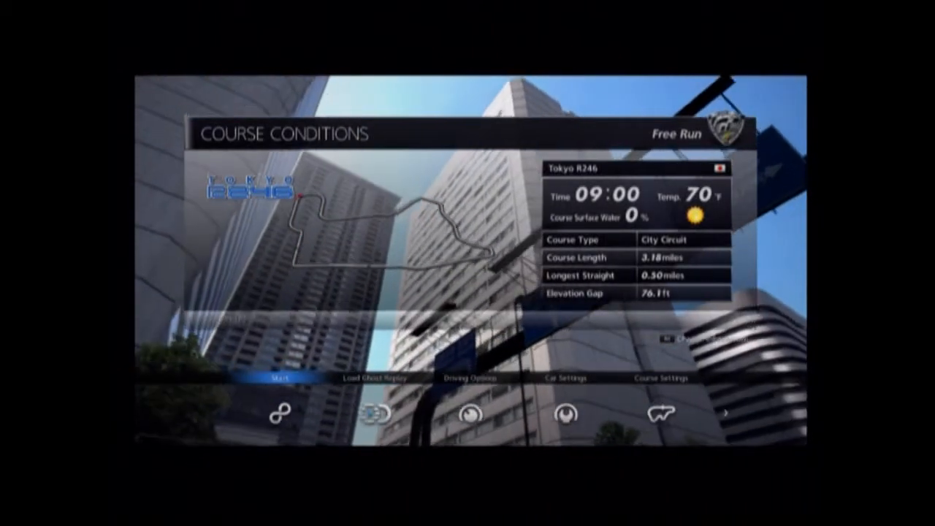